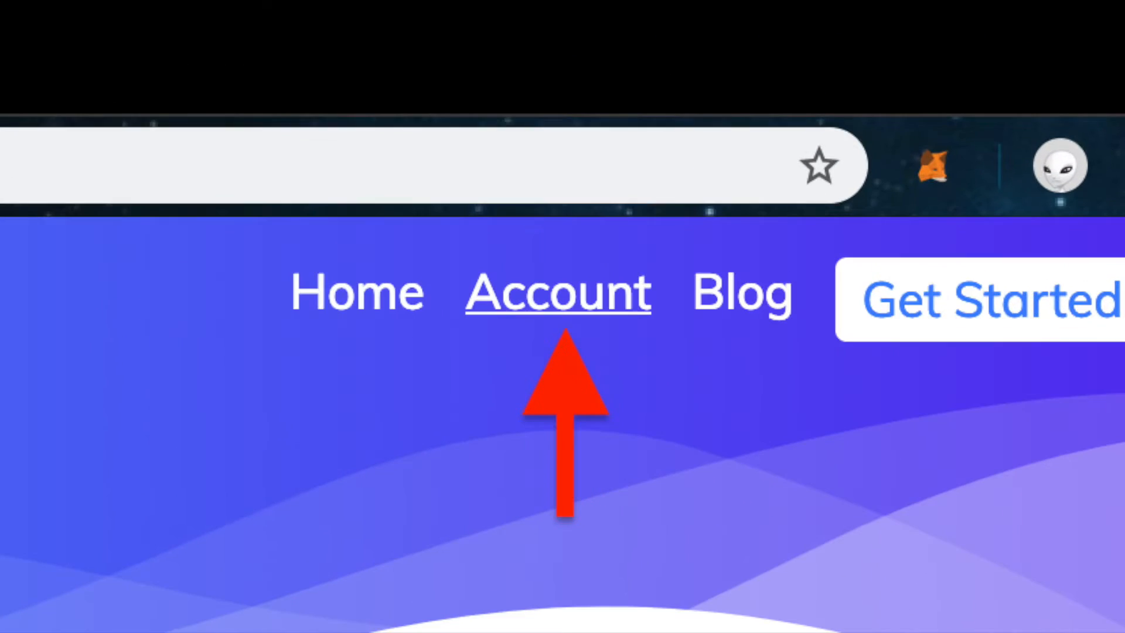
Step: Go to the Account page to reach the escrow deposit panel
{"action": "left_click", "coordinate": [556, 293]}
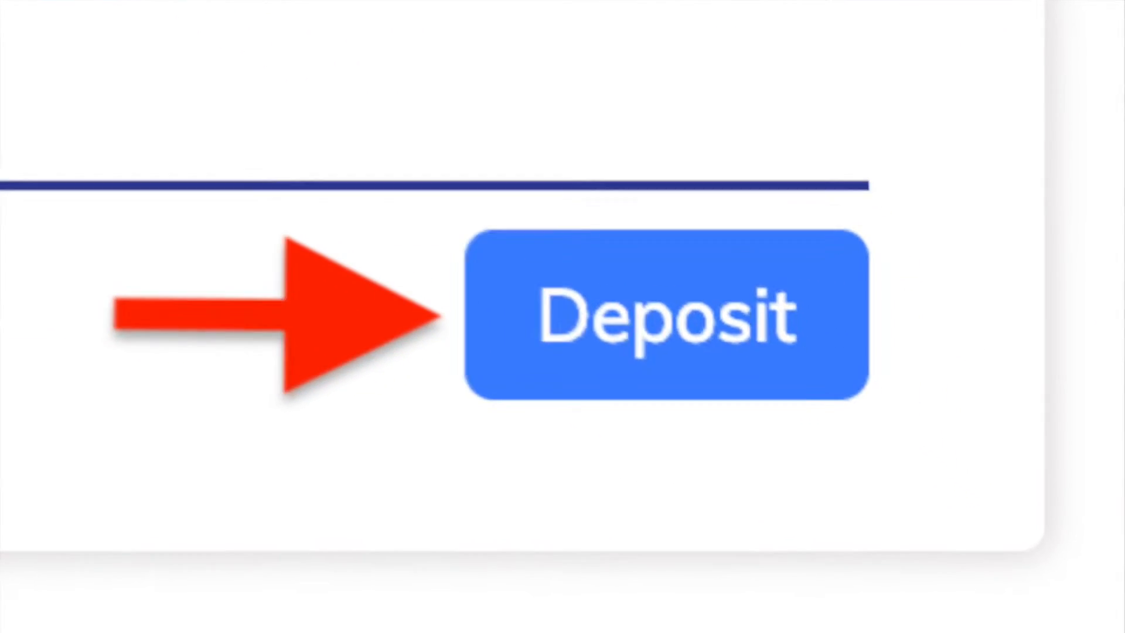
Step: Submit the 5 AGI escrow deposit and confirm both the approval and deposit transactions
{"action": "left_click", "coordinate": [670, 311]}
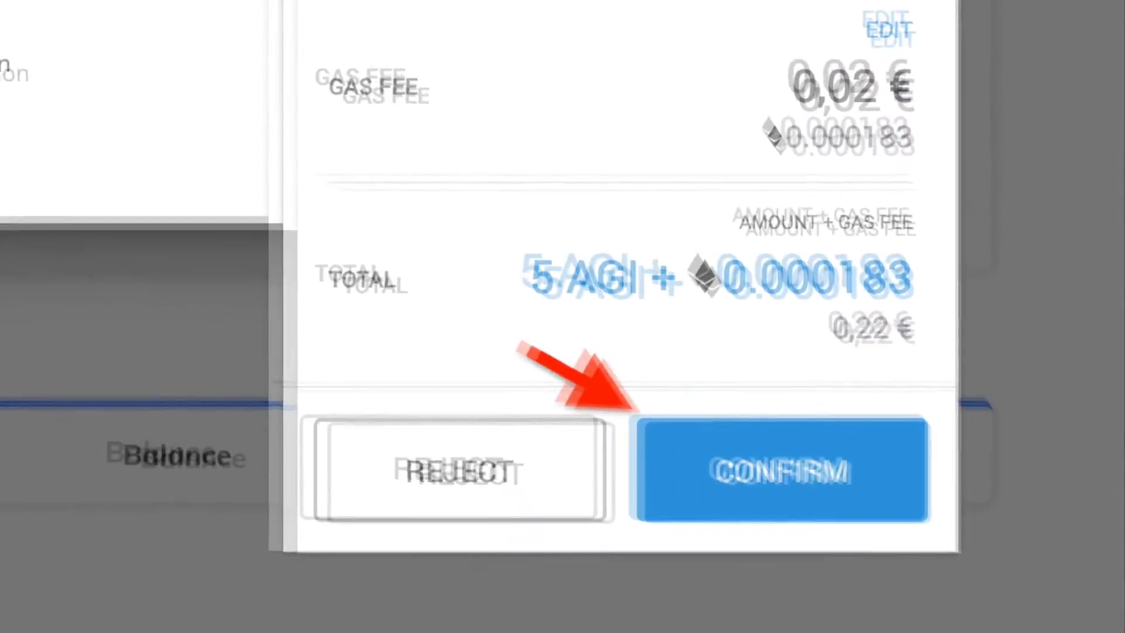
{"action": "left_click", "coordinate": [781, 472]}
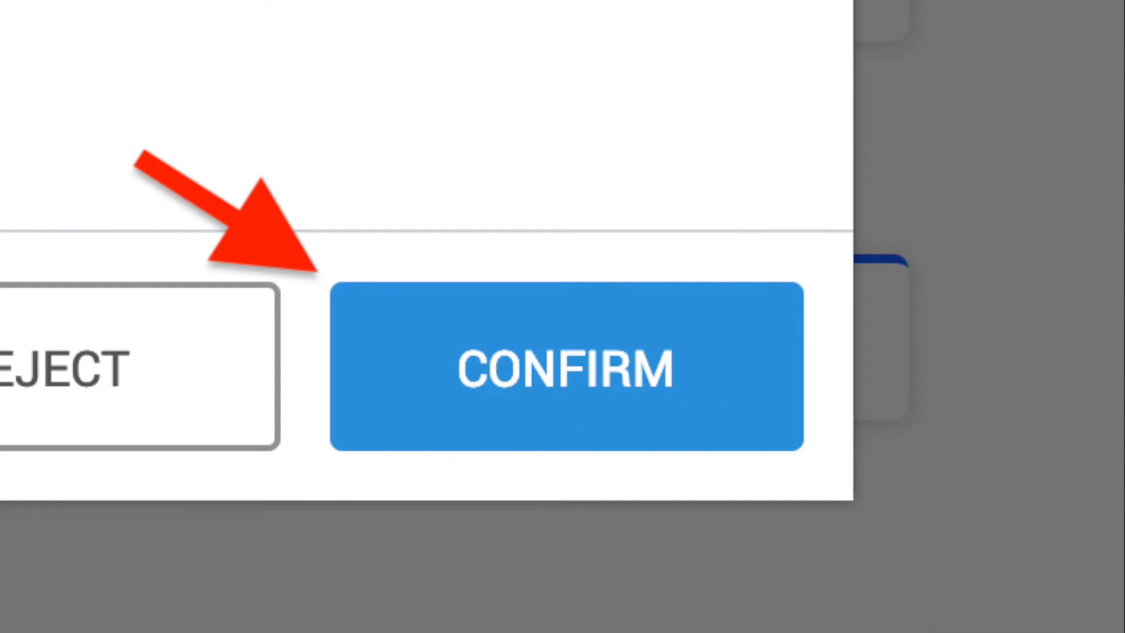
{"action": "left_click", "coordinate": [567, 368]}
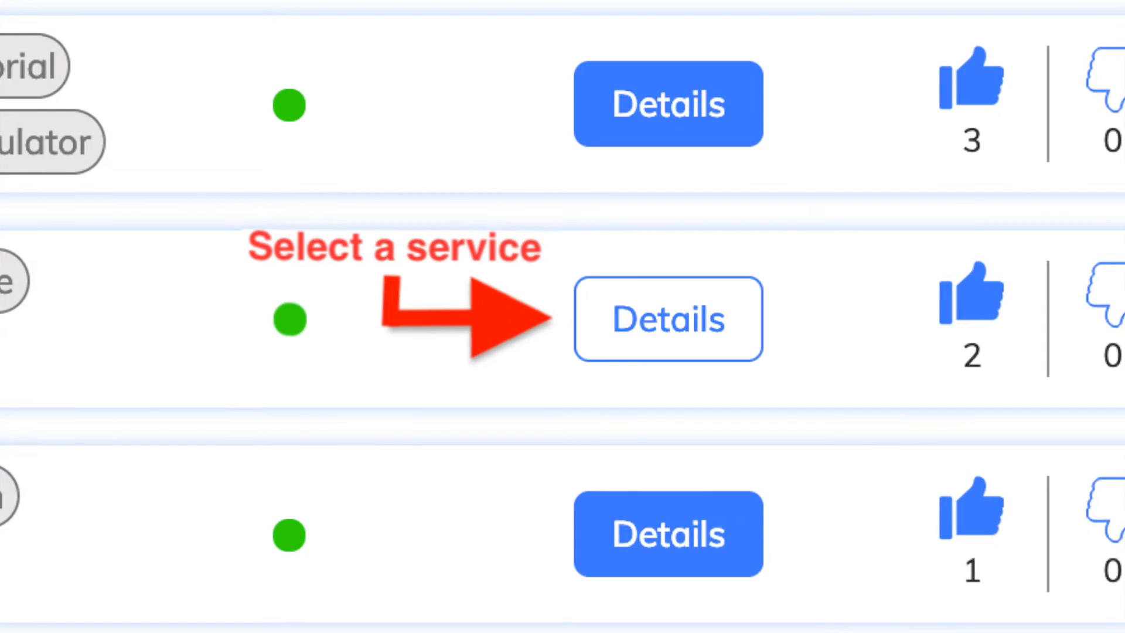
Step: Show the AI Sight service's details with its fixed-price invoke section
{"action": "left_click", "coordinate": [667, 317]}
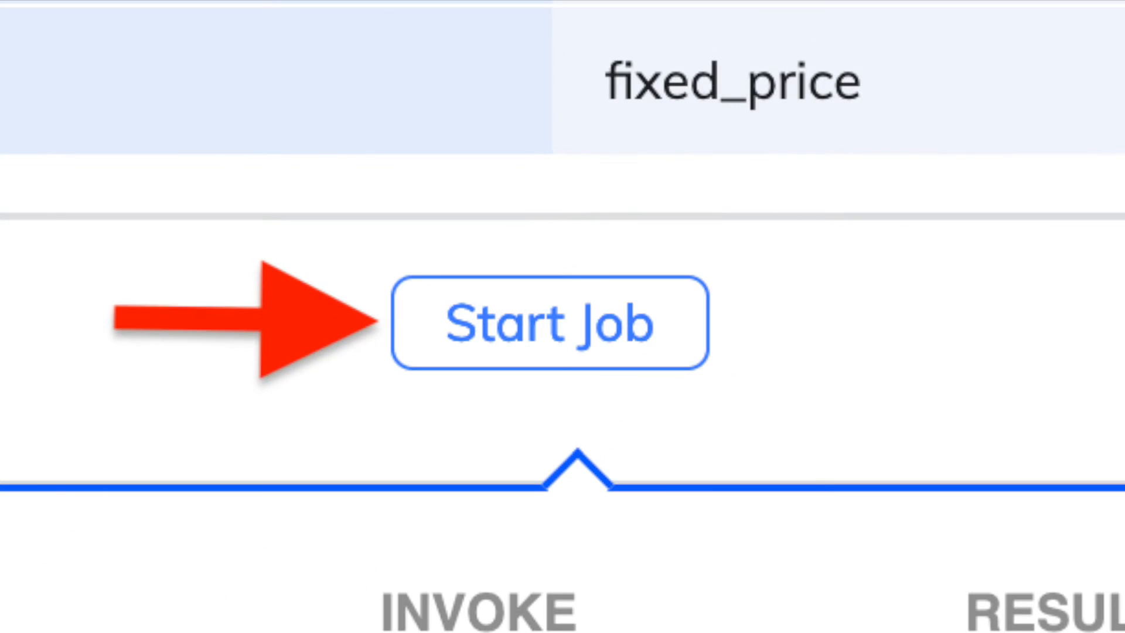
Step: Start a job, sign the funds reservation, and set Expiry Blocknumber to 7405500
{"action": "left_click", "coordinate": [548, 324]}
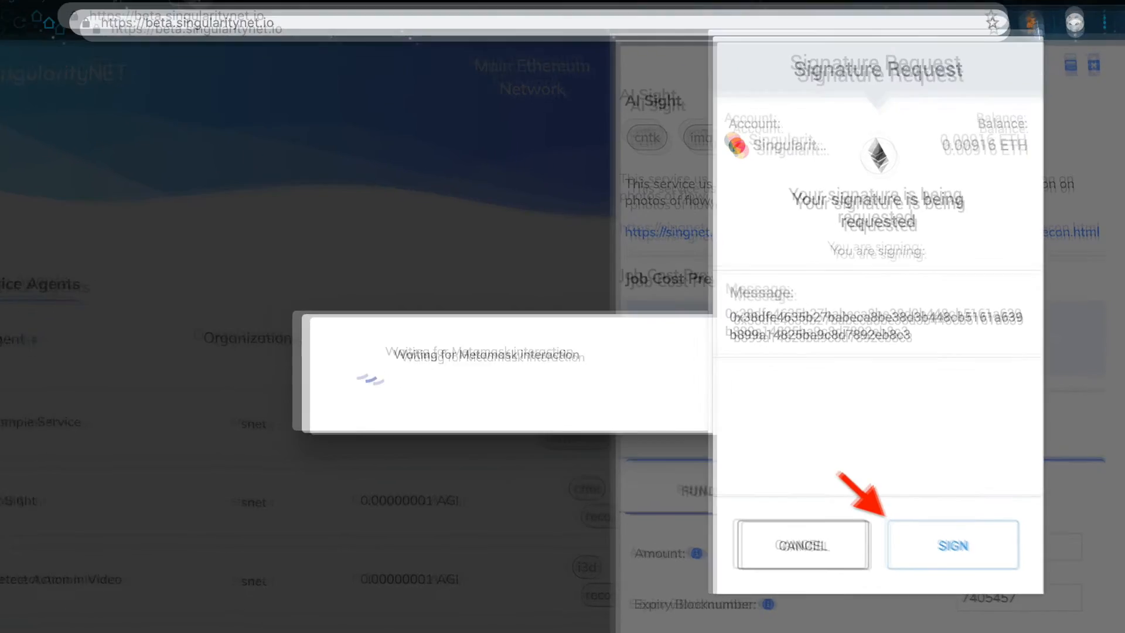
{"action": "left_click", "coordinate": [953, 545]}
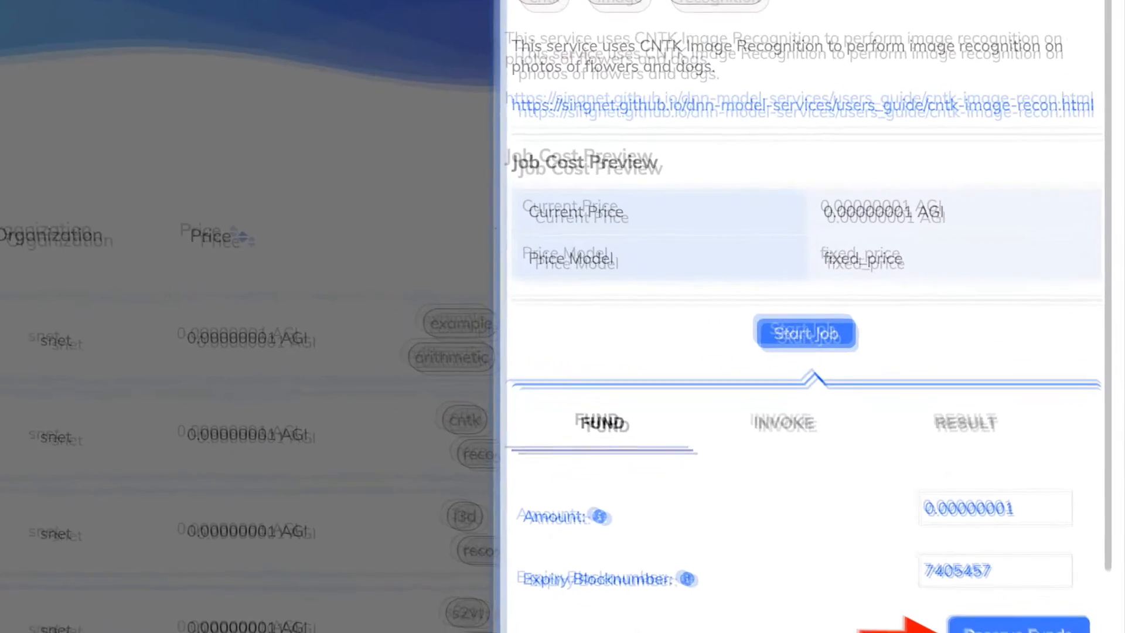
{"action": "scroll", "scroll_direction": "down", "scroll_amount": 3}
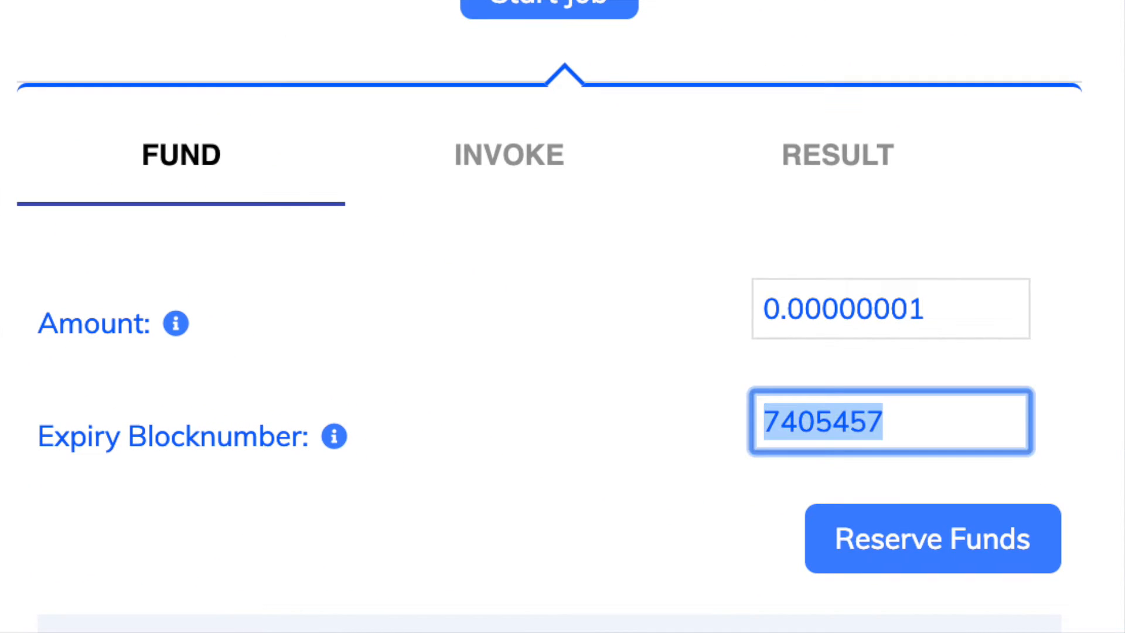
{"action": "type", "text": "7405500"}
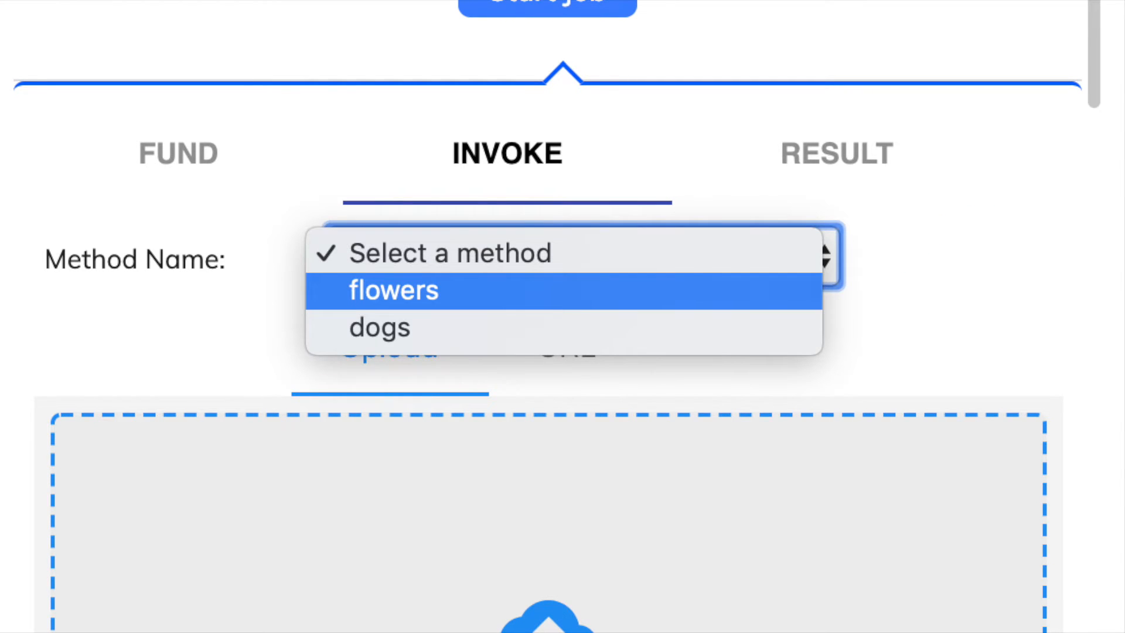
Step: Choose the flowers method and load the orange daisy photo as input
{"action": "left_click", "coordinate": [394, 289]}
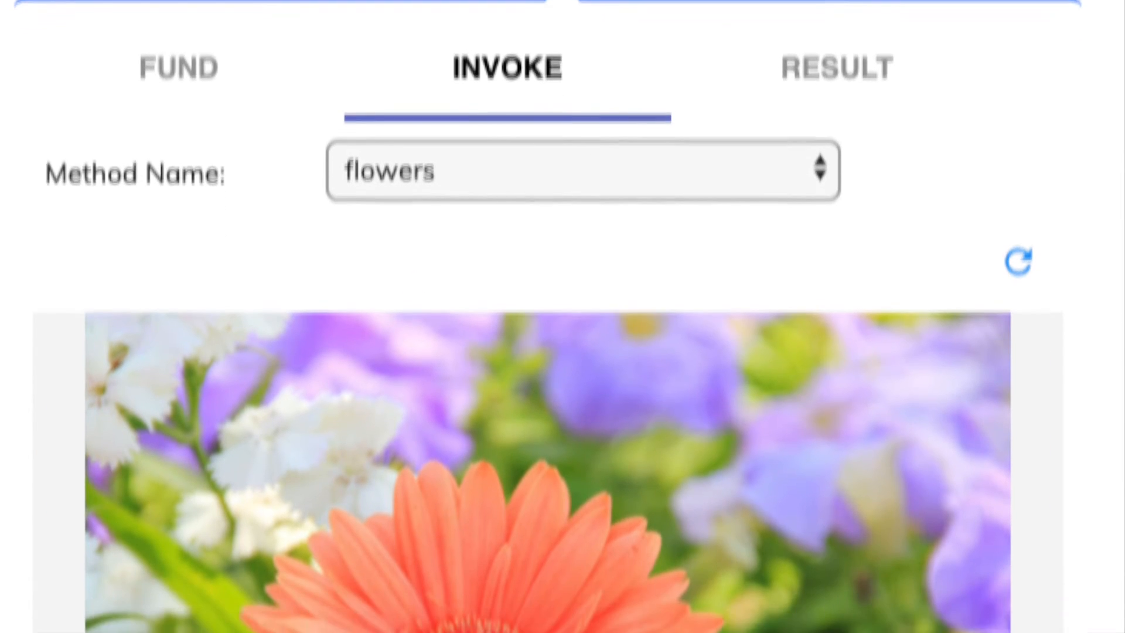
{"action": "scroll", "scroll_direction": "down", "scroll_amount": 3}
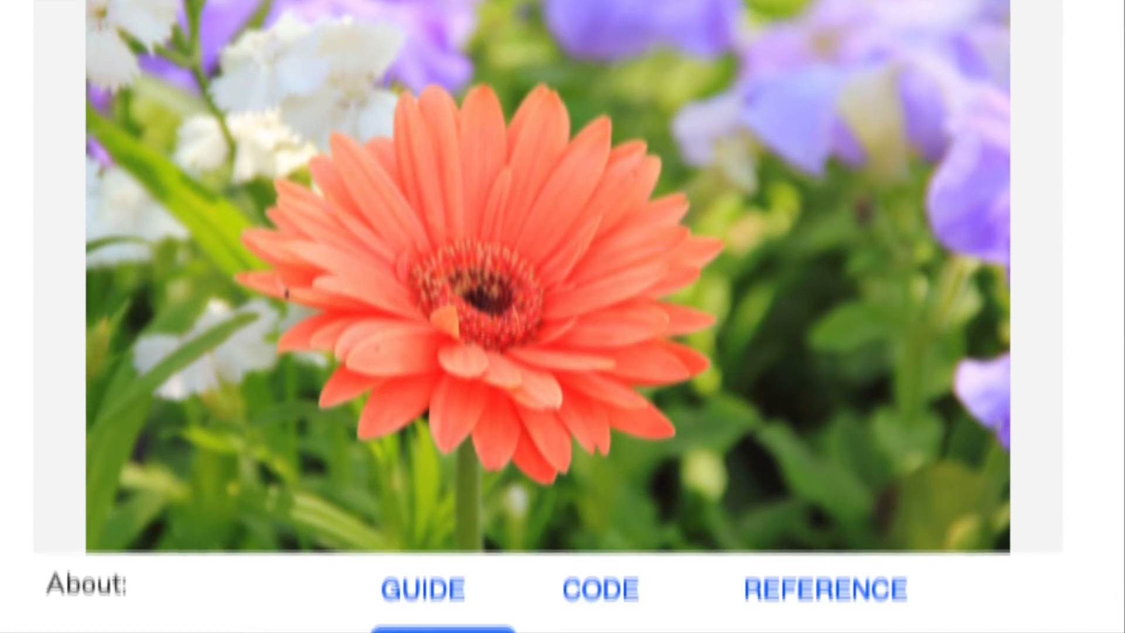
{"action": "scroll", "scroll_direction": "down", "scroll_amount": 3}
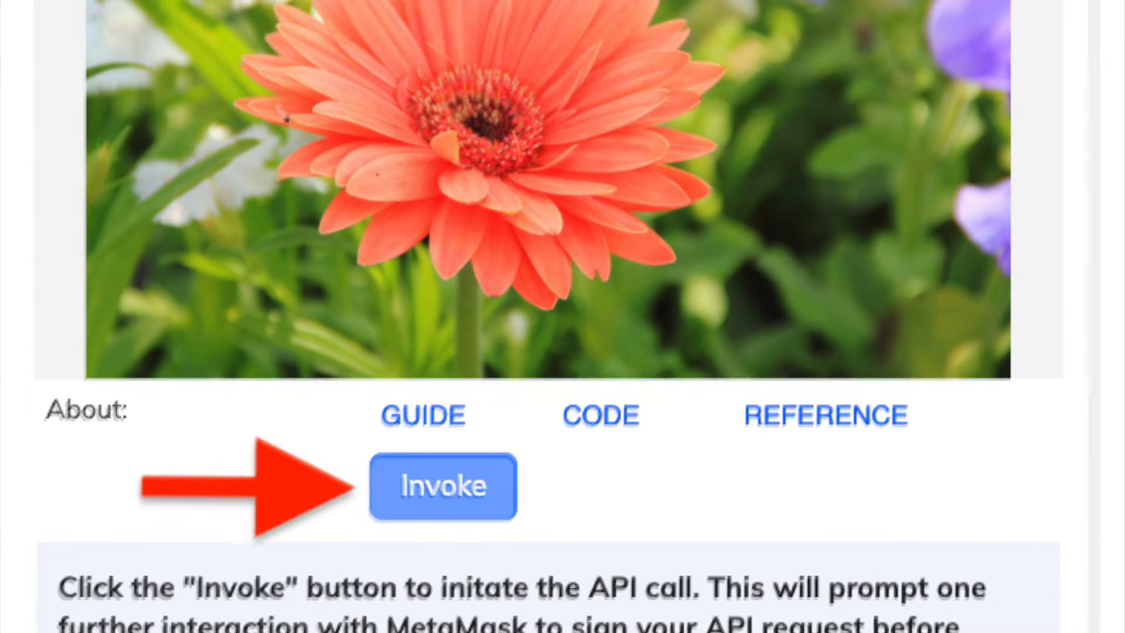
Step: Invoke the service on the photo, sign the request, and view the 95.08% barbeton daisy result
{"action": "left_click", "coordinate": [443, 486]}
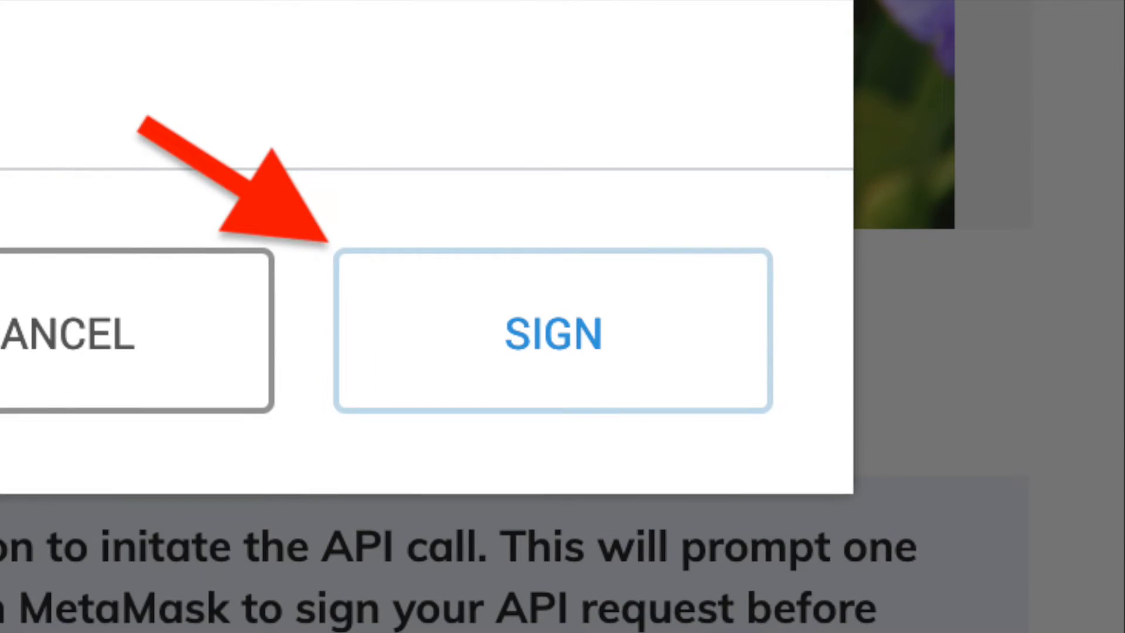
{"action": "left_click", "coordinate": [552, 332]}
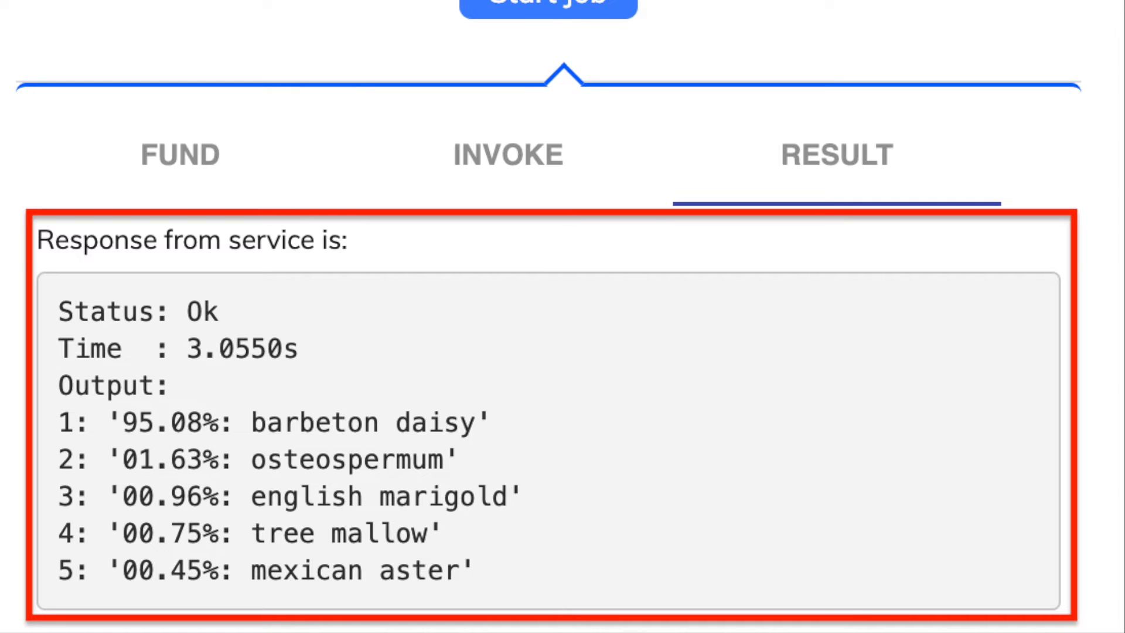
{"action": "scroll", "scroll_direction": "down", "scroll_amount": 3}
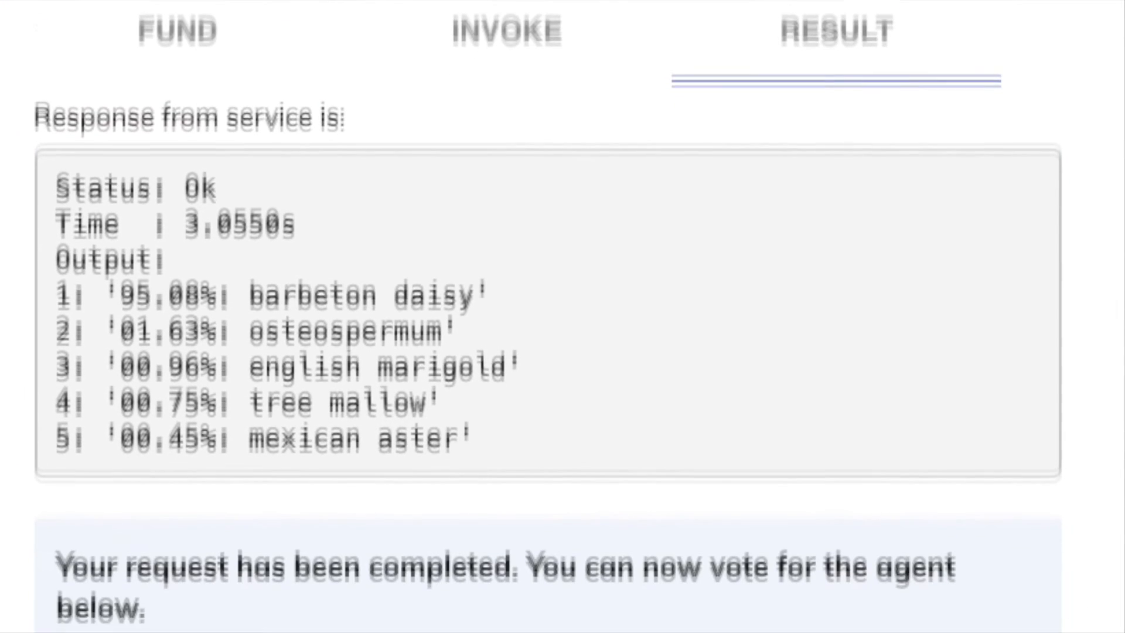
{"action": "scroll", "scroll_direction": "down", "scroll_amount": 3}
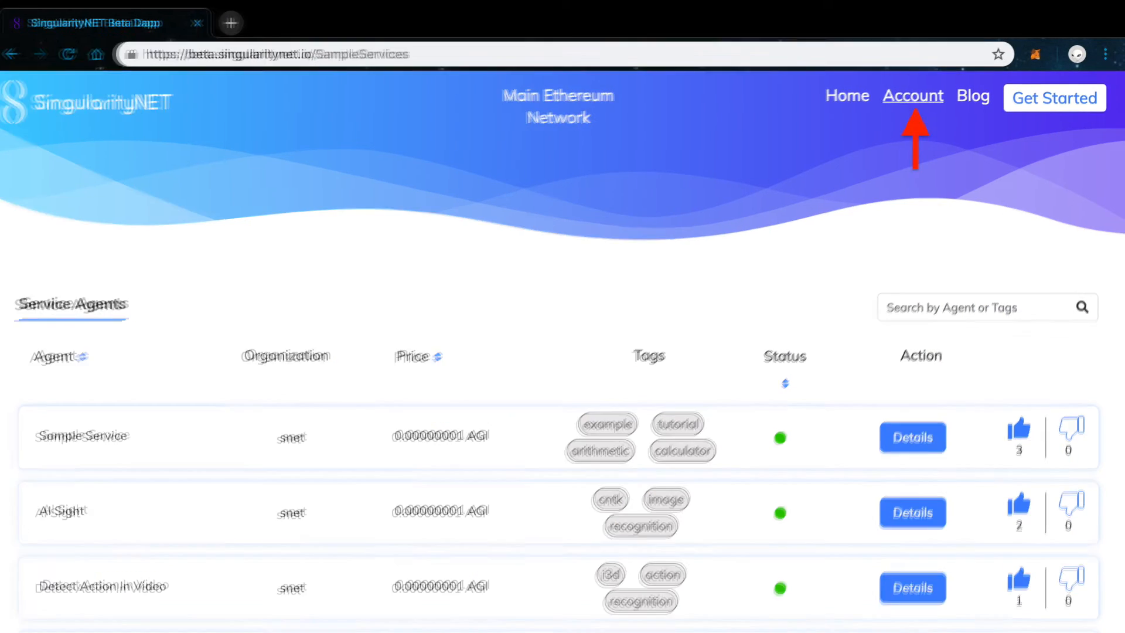
Step: On the Account page, claim expired channel 1189's unused funds, restoring escrow to 5 AGI
{"action": "left_click", "coordinate": [912, 95]}
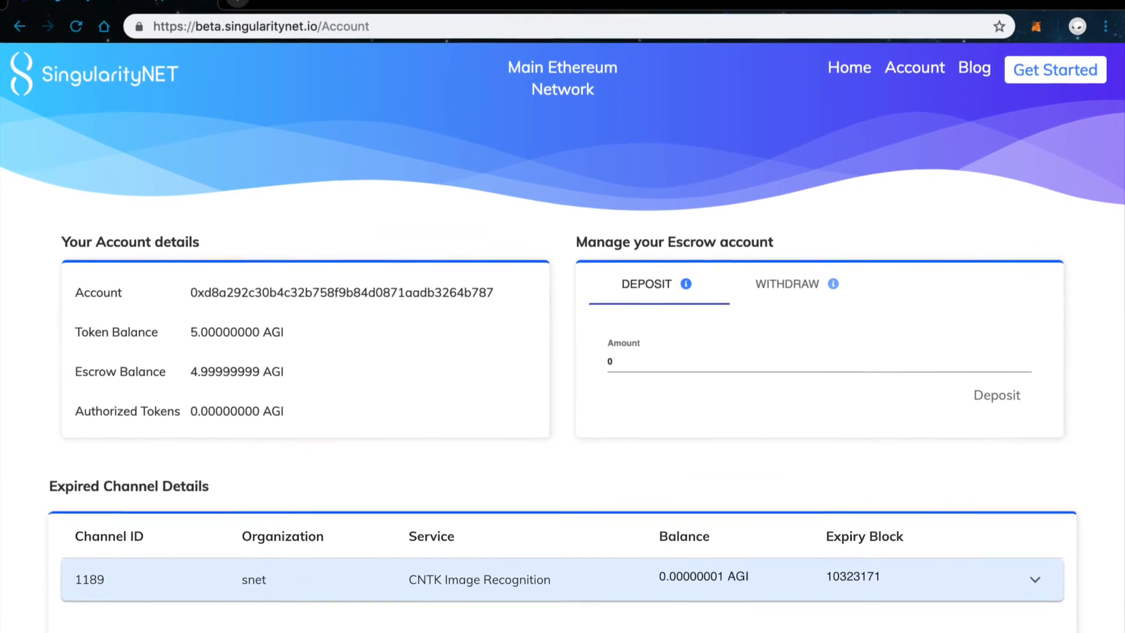
{"action": "scroll", "scroll_direction": "up", "scroll_amount": 3}
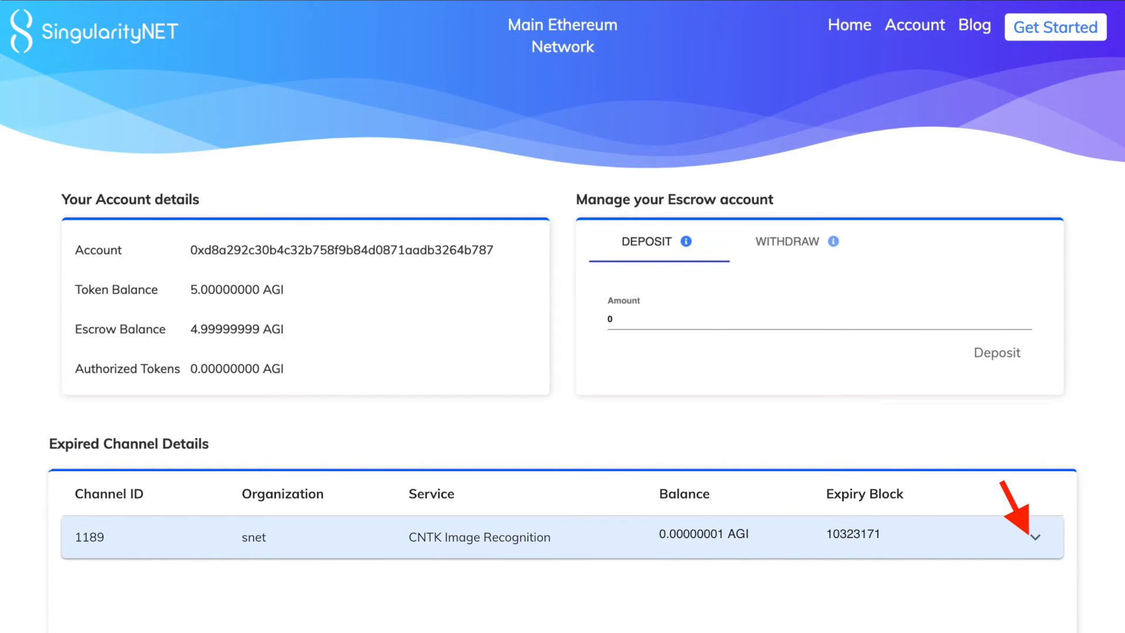
{"action": "left_click", "coordinate": [1034, 536]}
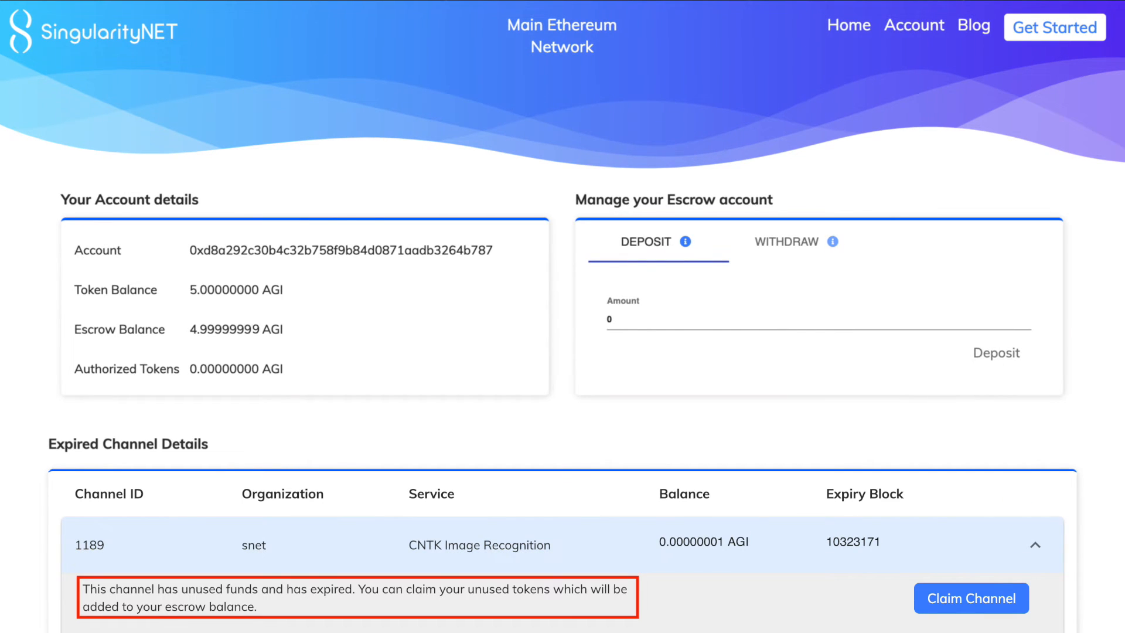
{"action": "left_click", "coordinate": [970, 598]}
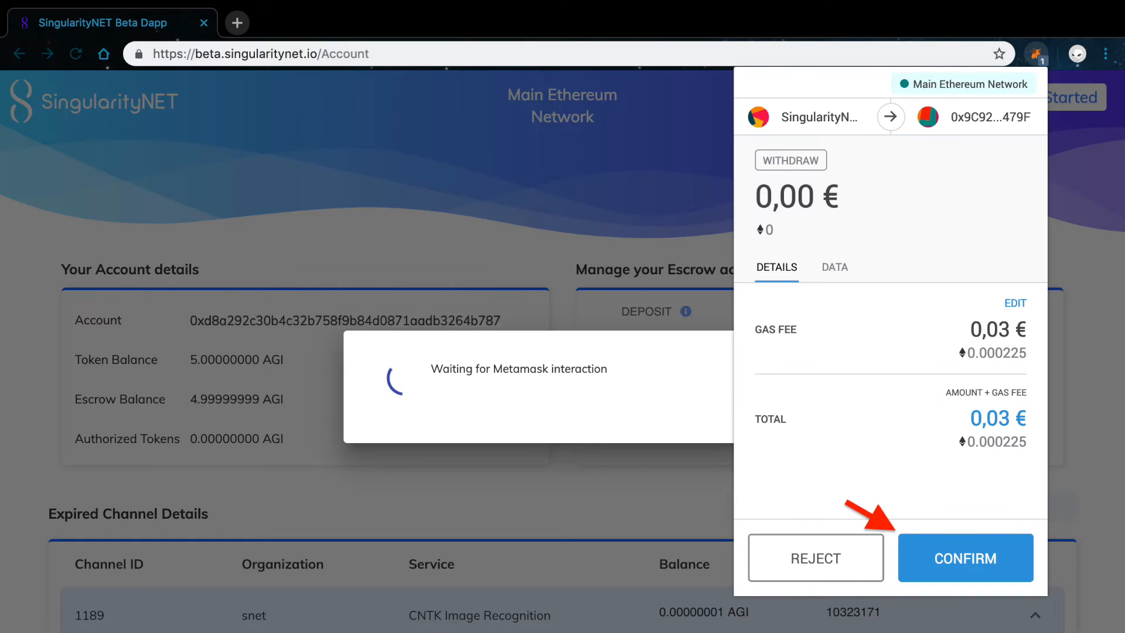
{"action": "left_click", "coordinate": [964, 558]}
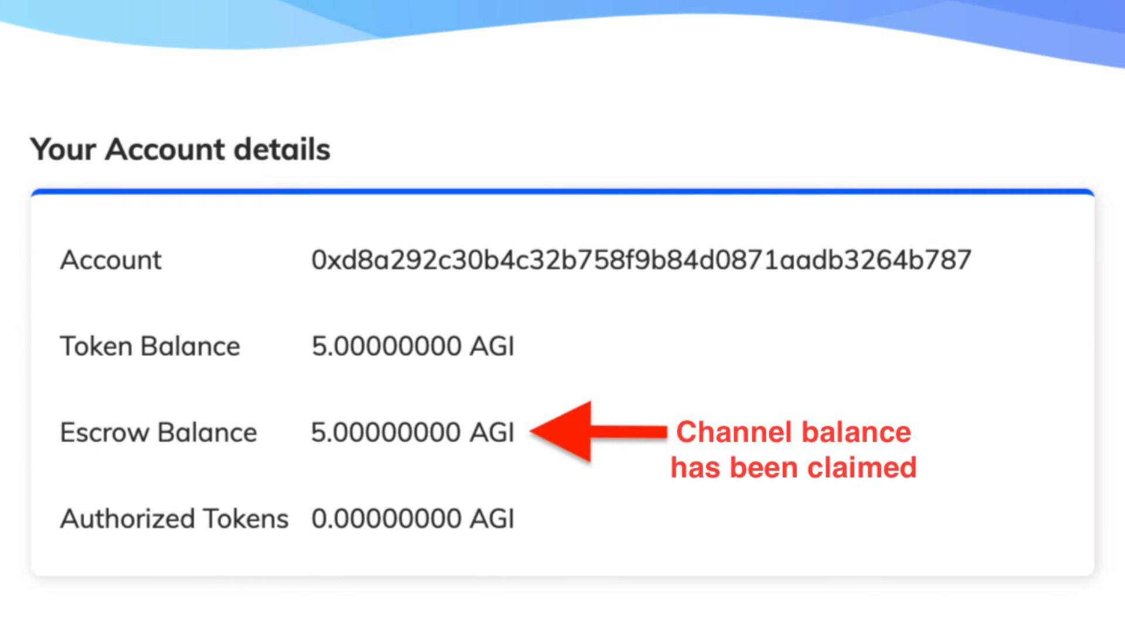
{"action": "scroll", "scroll_direction": "down", "scroll_amount": 3}
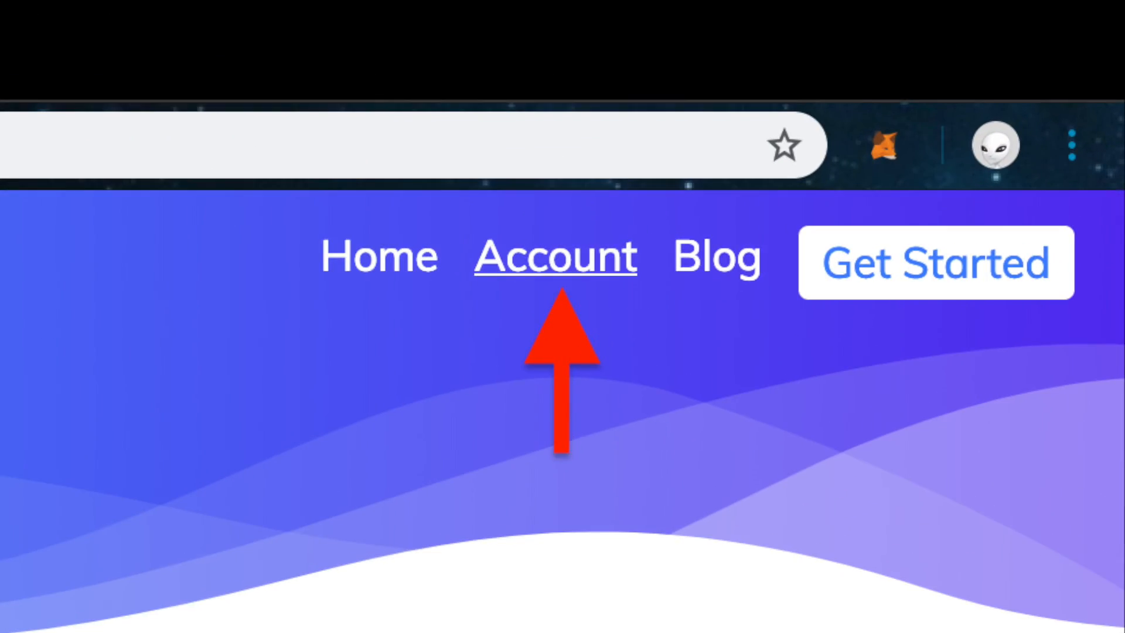
Step: Withdraw 4.99999997 AGI from escrow, confirm it in MetaMask, and reload the balances
{"action": "left_click", "coordinate": [555, 257]}
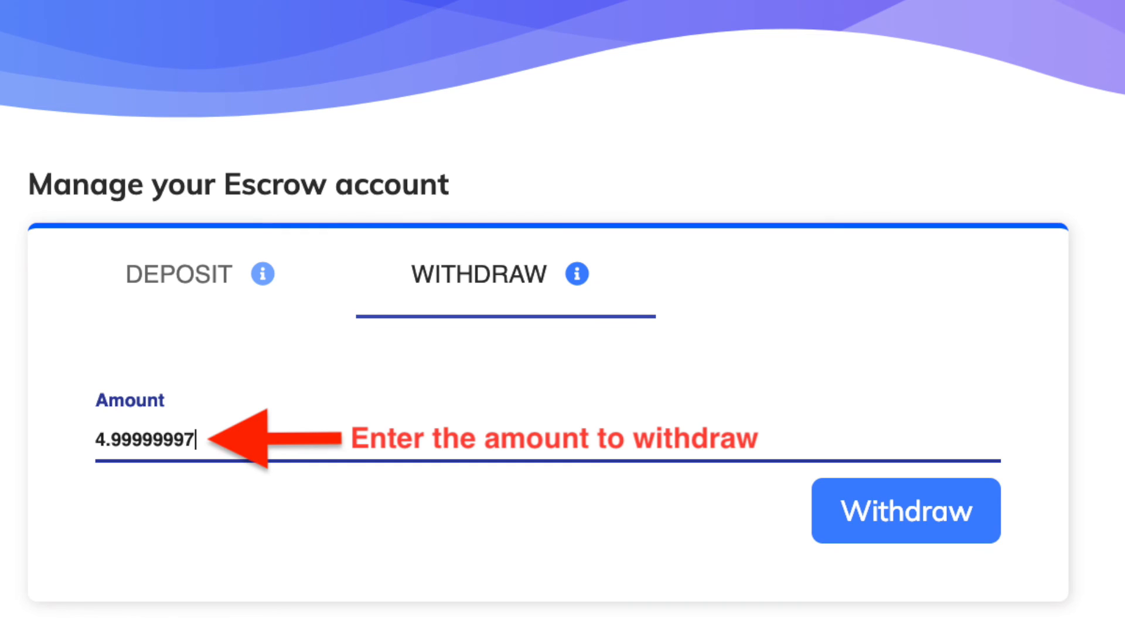
{"action": "left_click", "coordinate": [906, 511]}
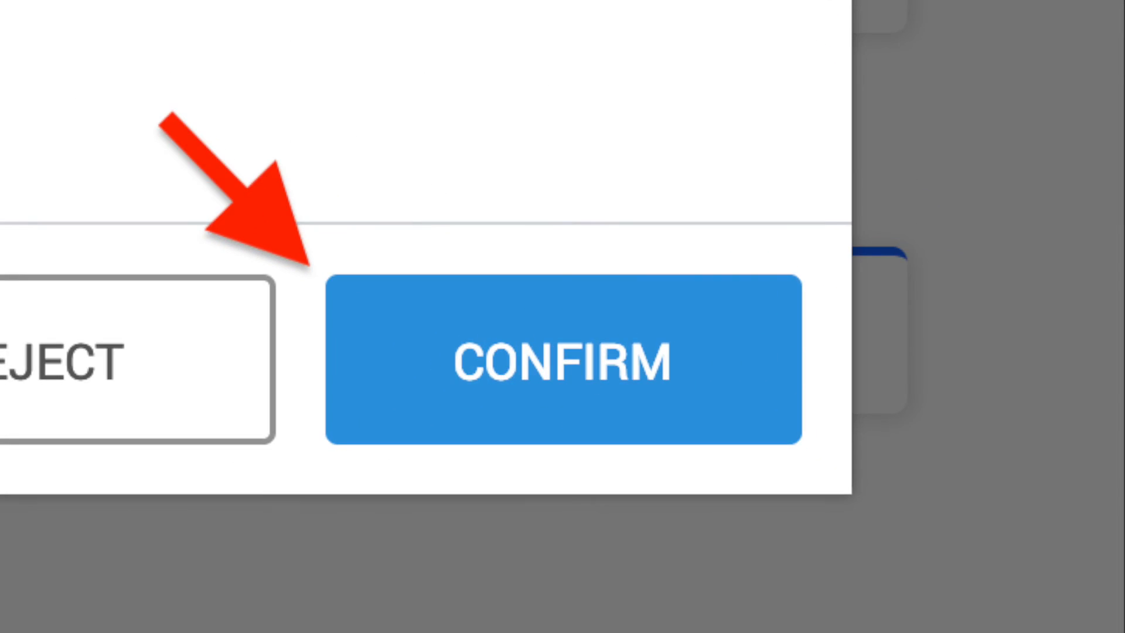
{"action": "left_click", "coordinate": [561, 362]}
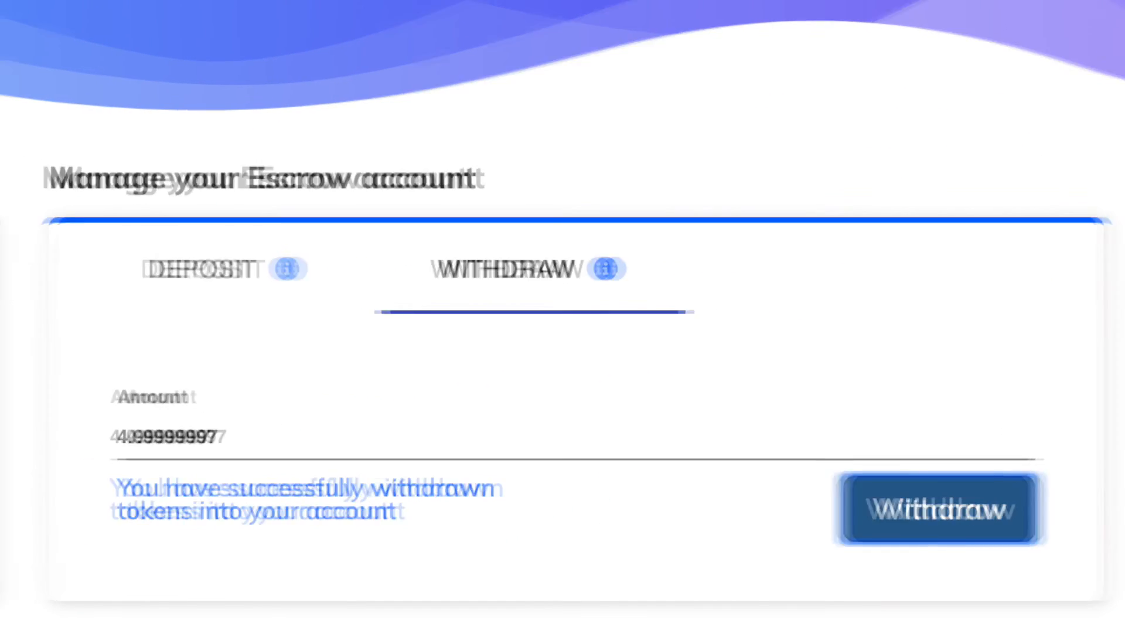
{"action": "left_click", "coordinate": [939, 509]}
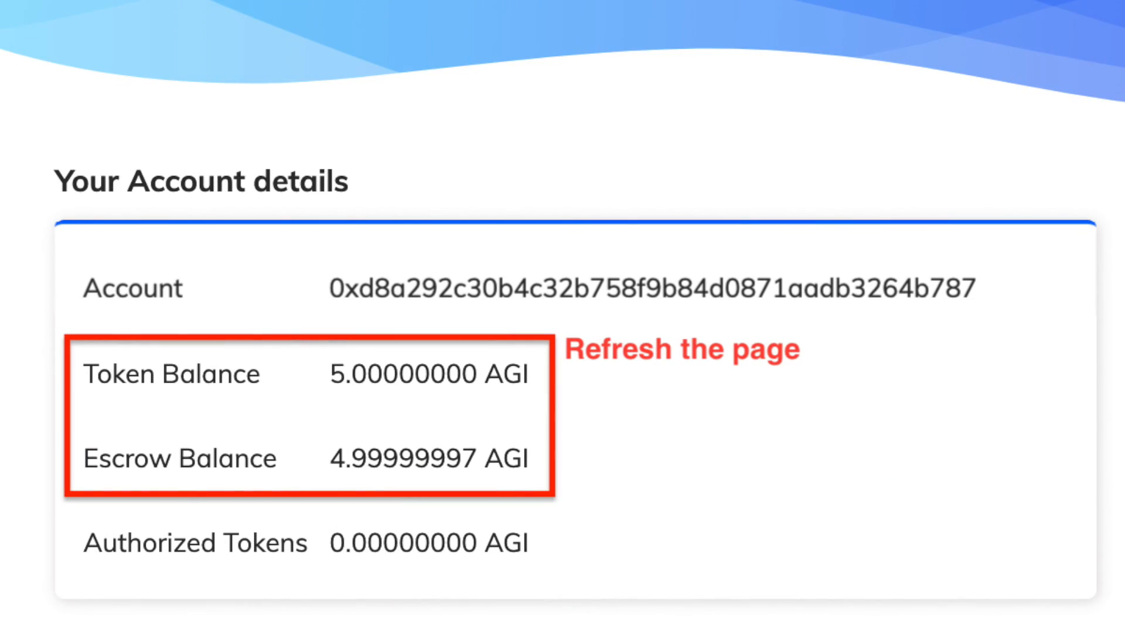